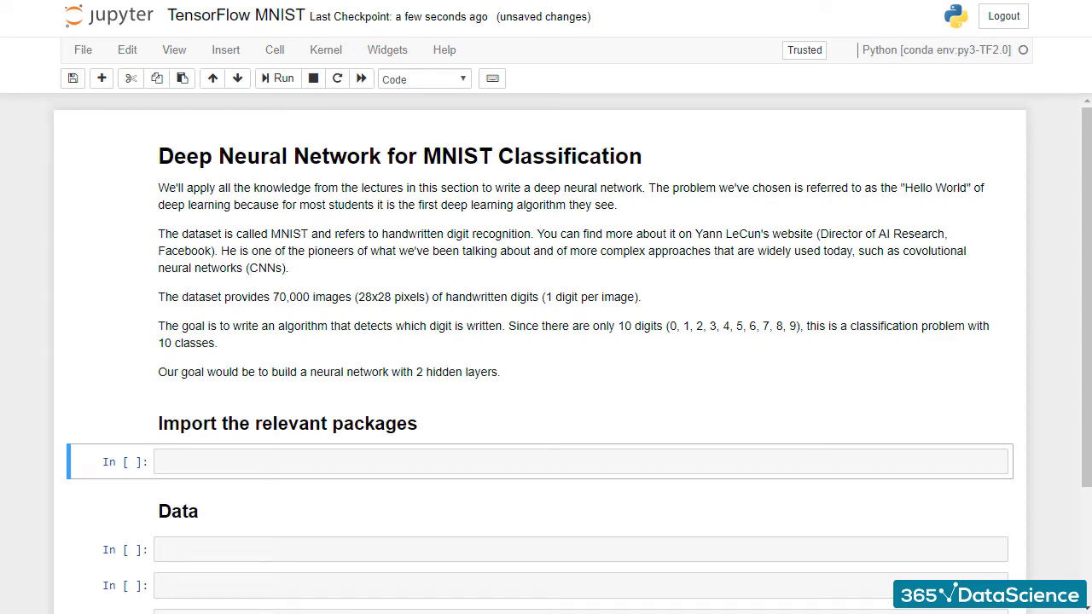
mouse_move(1071, 150)
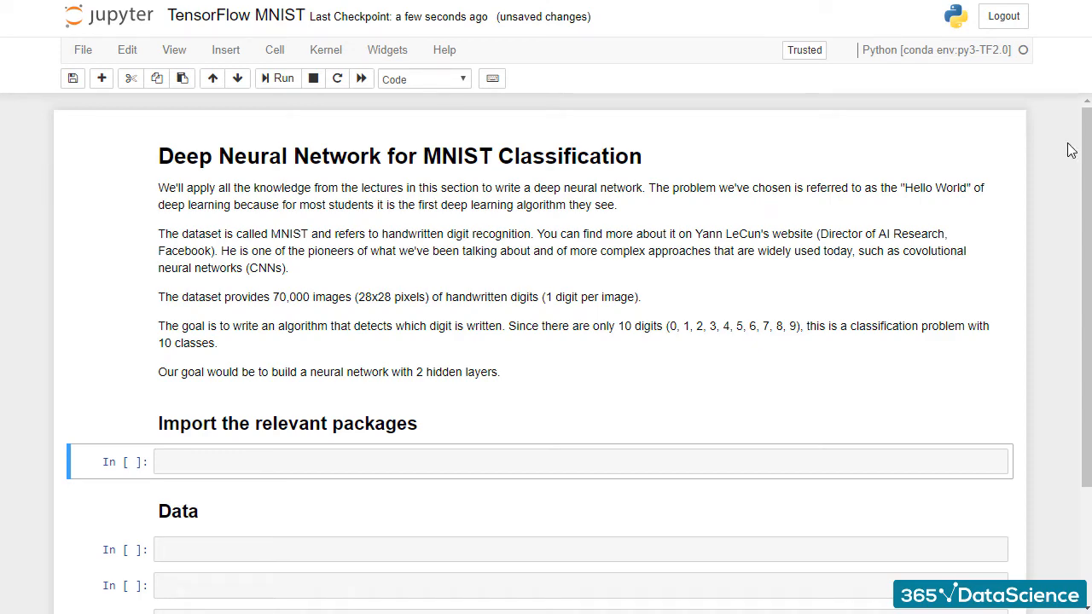
Write the imports numpy as np, tensorflow as tf and tensorflow_datasets as tfds in the first cell
scroll(down, 3)
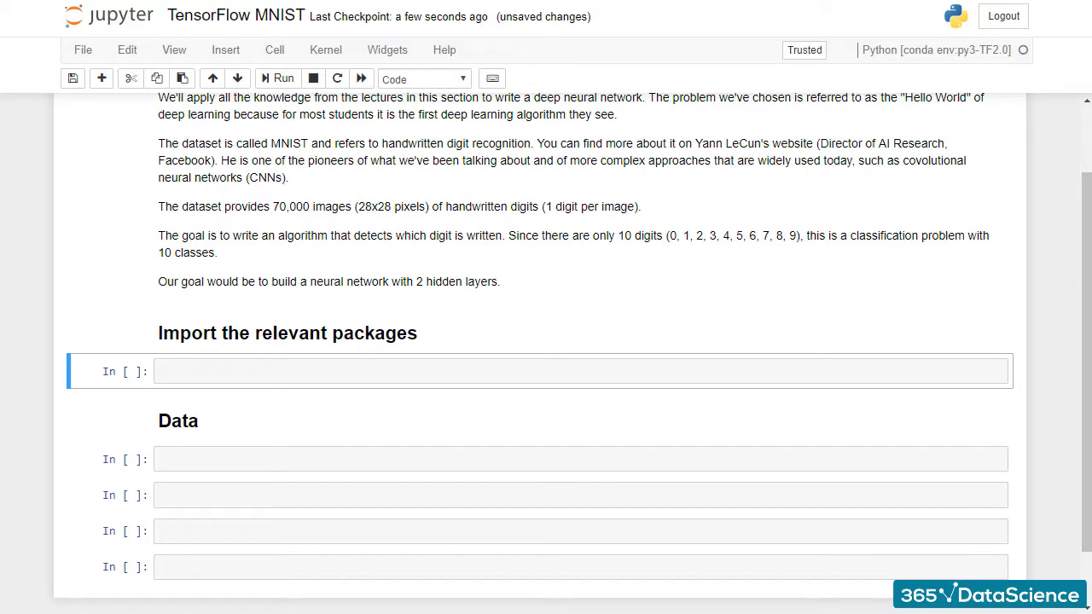
text(import numpy as np)
text(import tensorflow a)
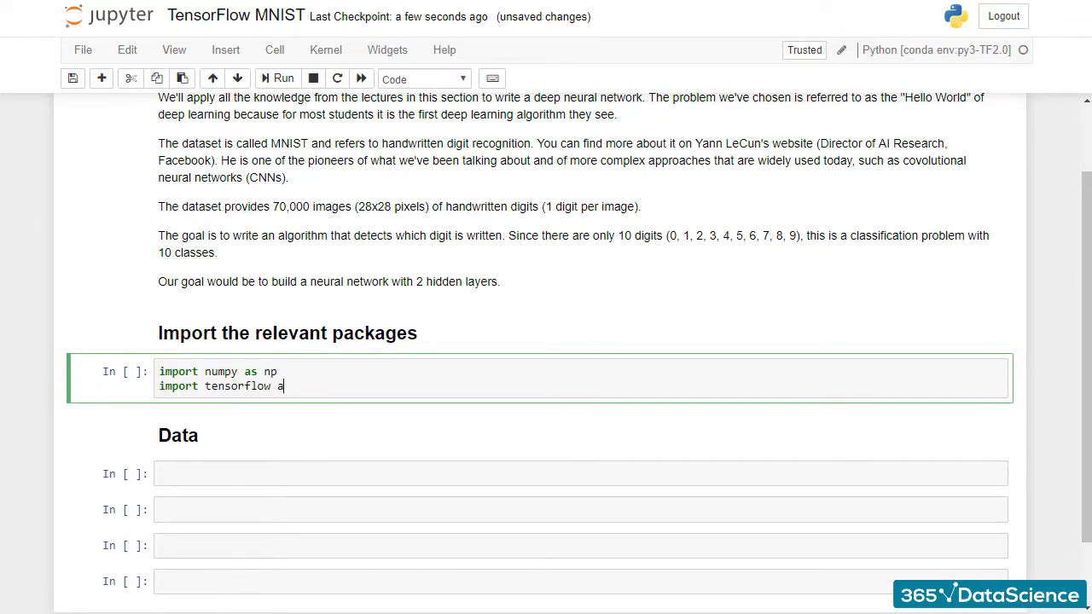
text(s tf)
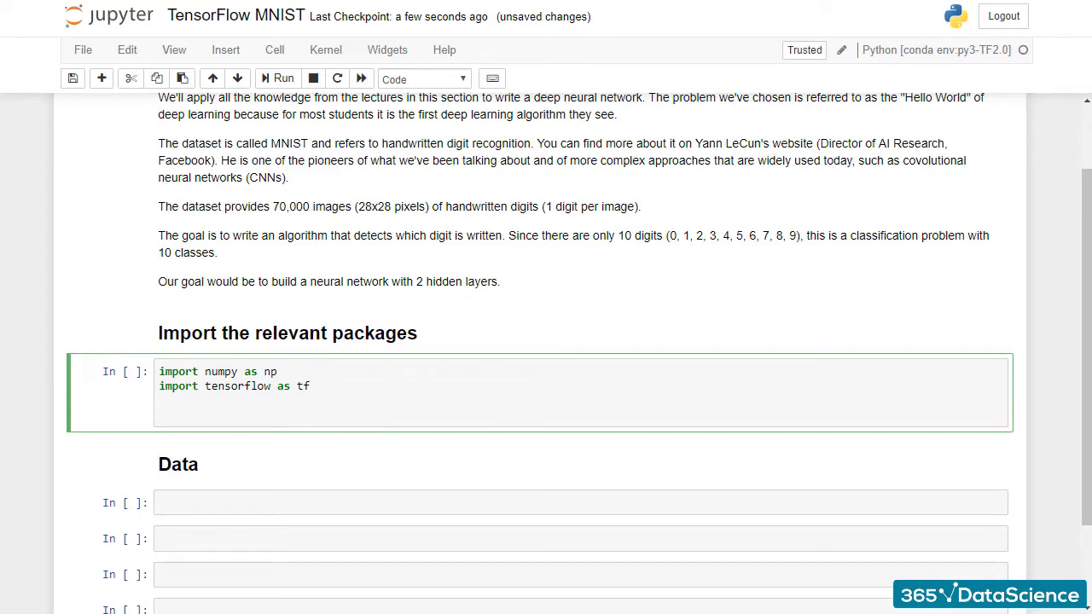
text(imp)
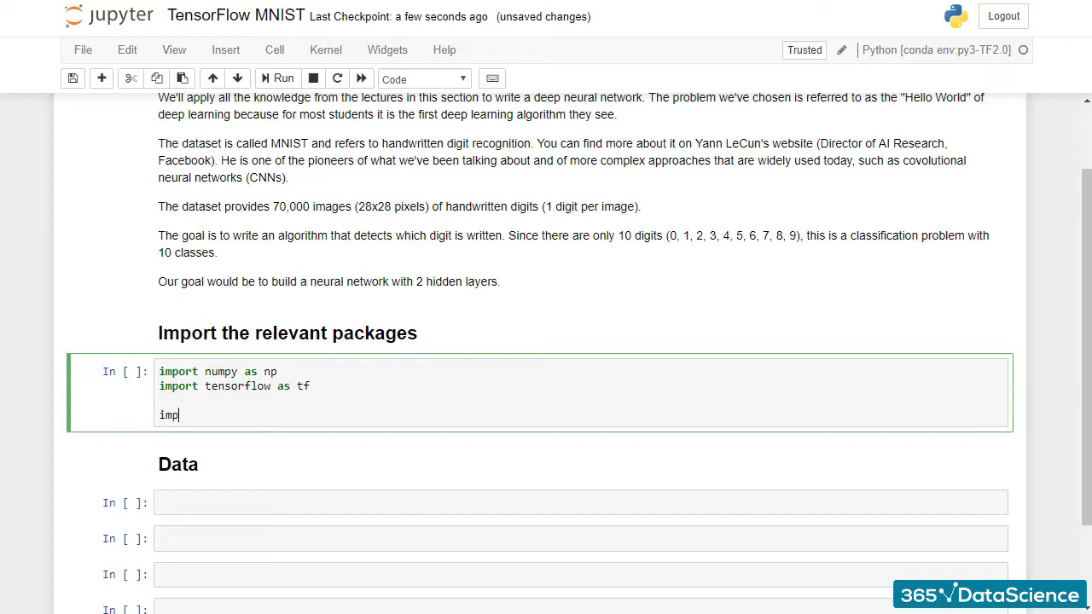
text(ort tensorflow_datasets as tfds)
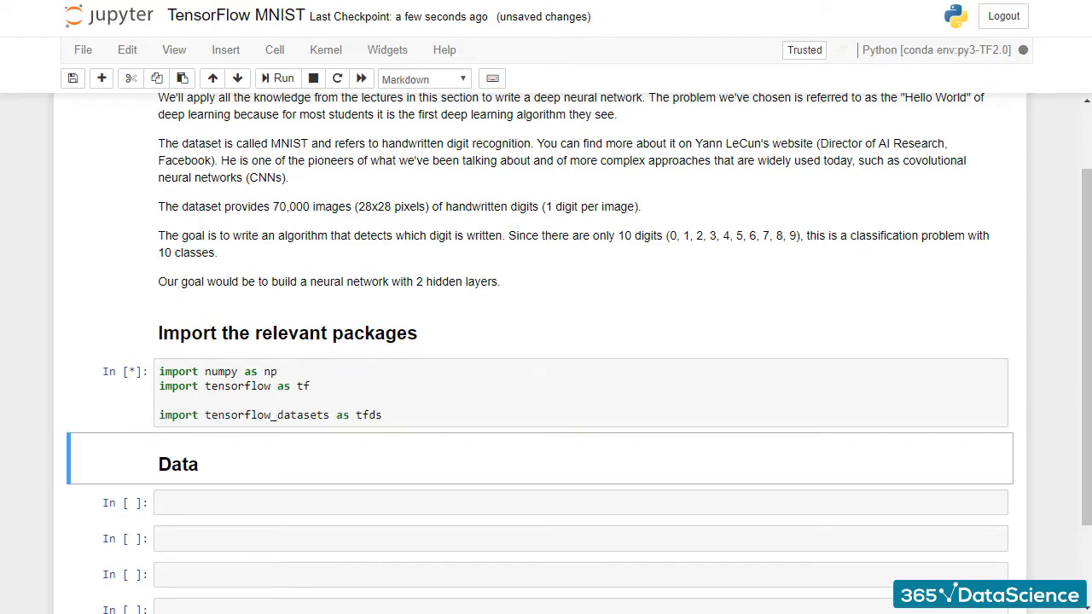
Write mnist_dataset = tfds.load(name='mnist') in the Data cell
click(282, 78)
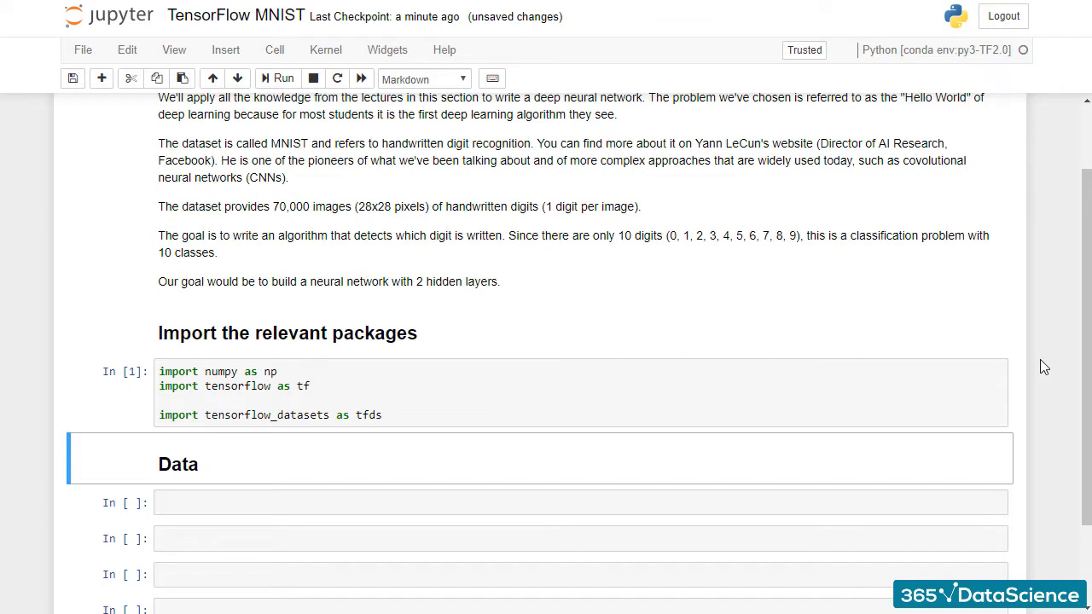
scroll(down, 3)
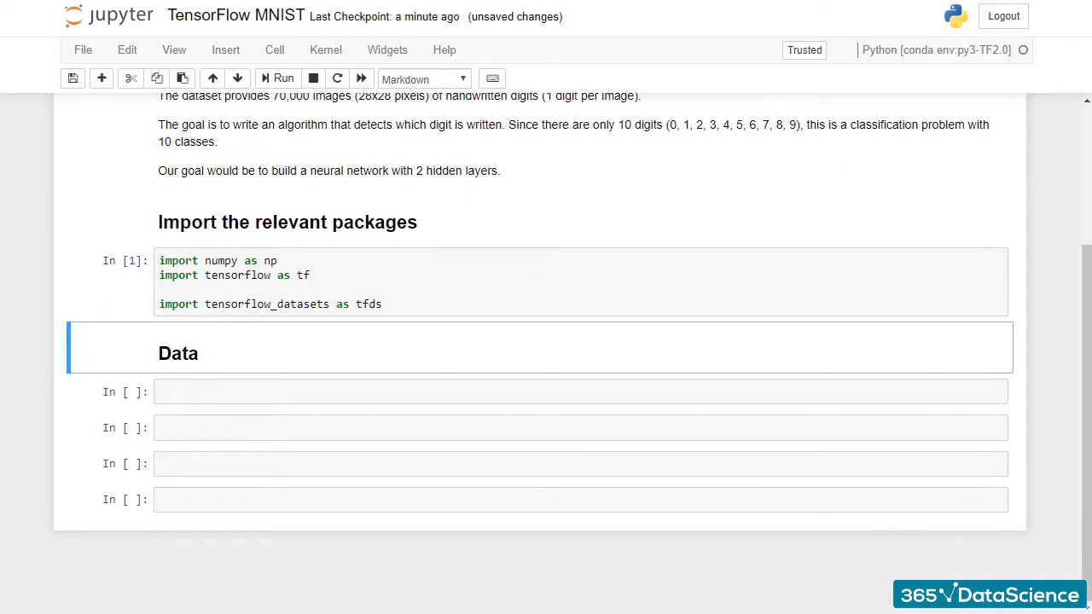
text(mnist_dataset =)
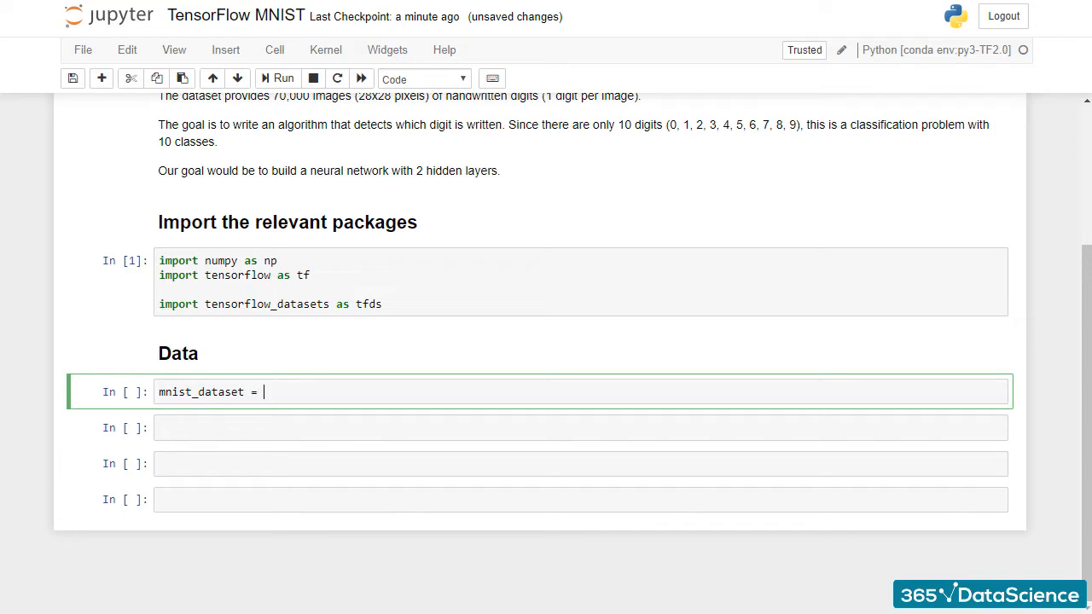
text(tfds.)
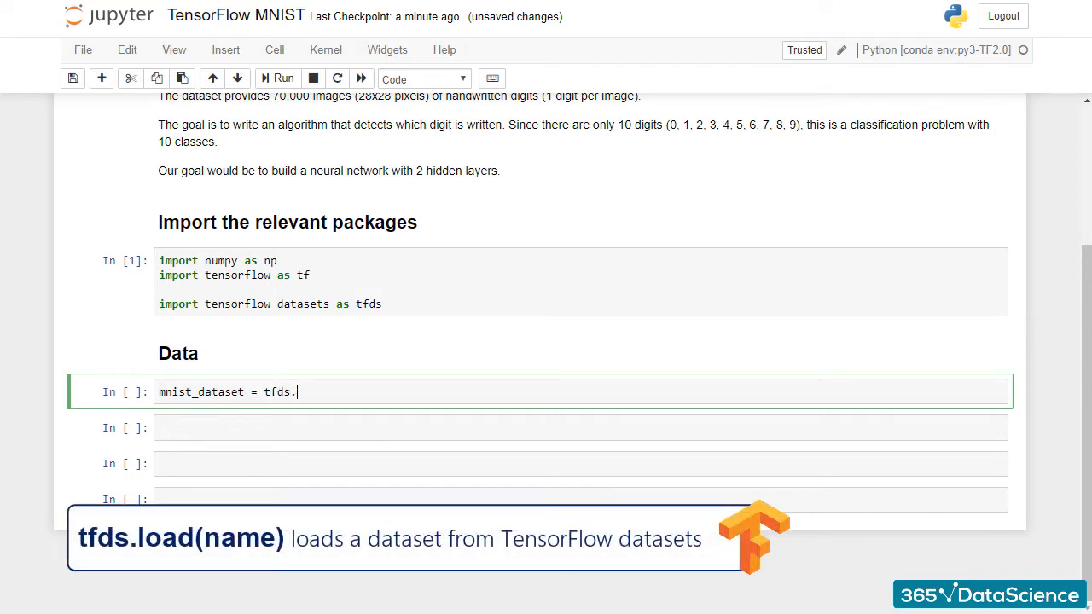
text(load())
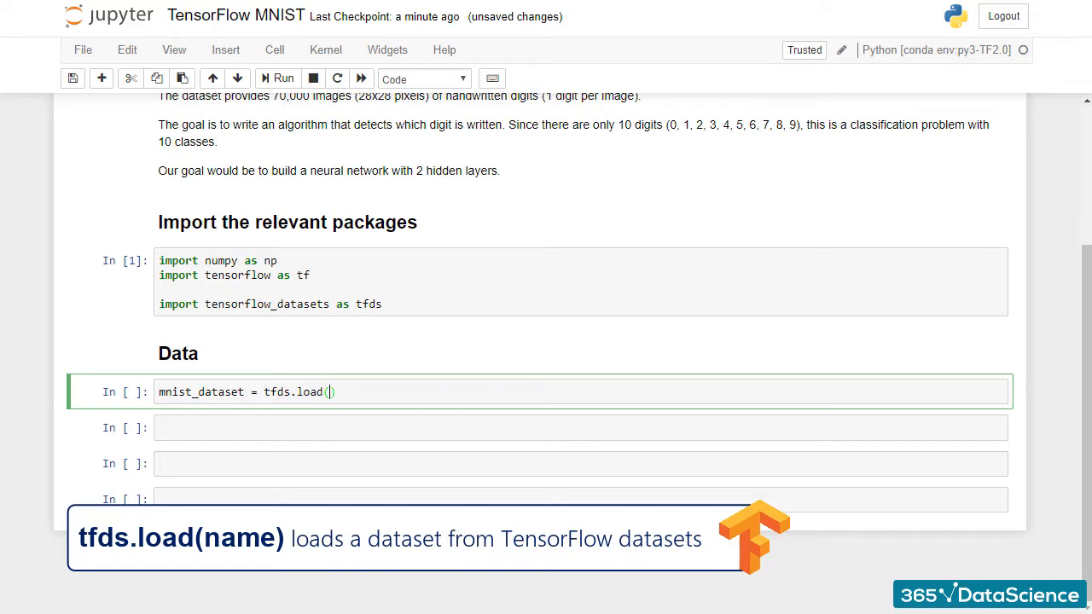
text(name=)
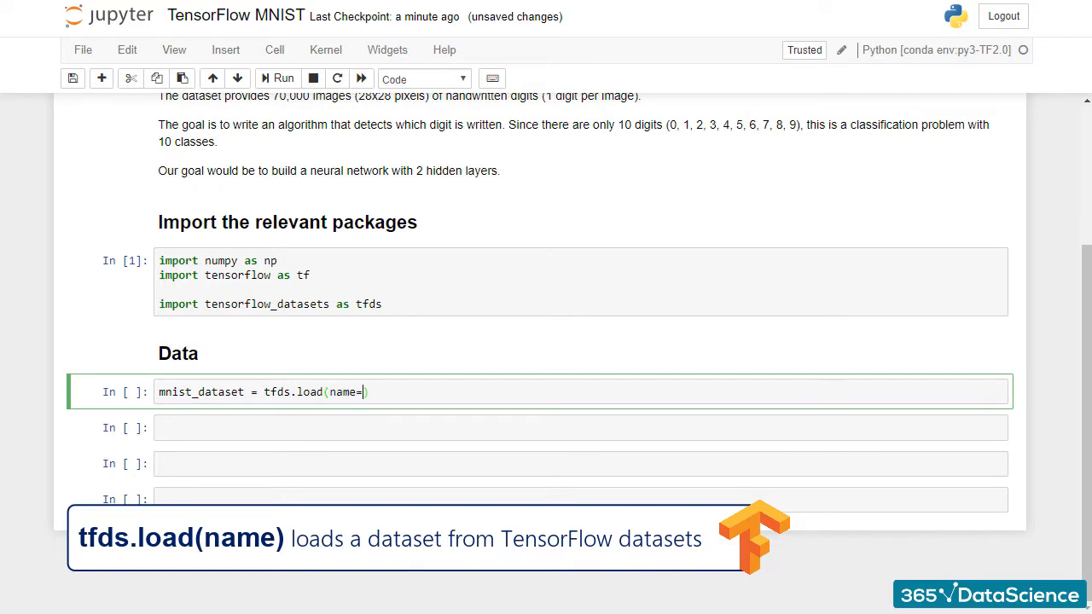
text('mnist')
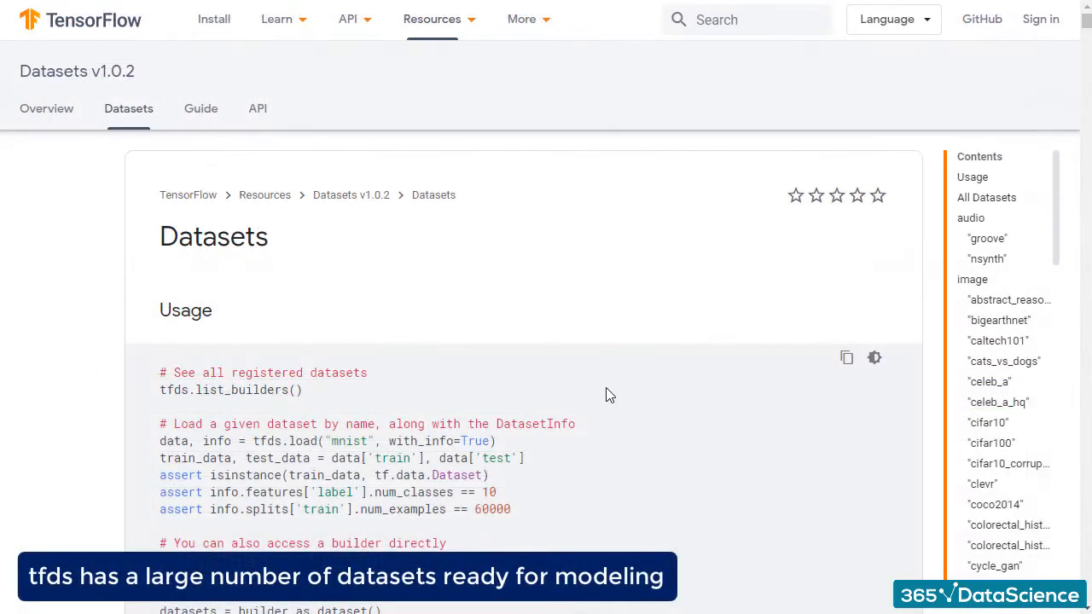
Scroll through the All Datasets list on the TensorFlow Datasets page
scroll(down, 3)
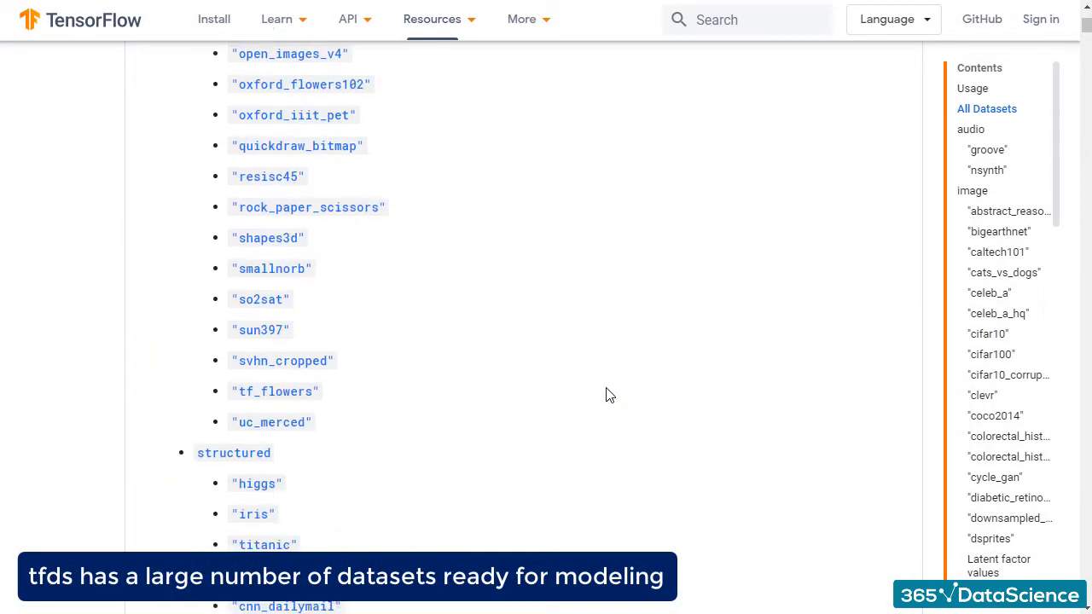
scroll(down, 3)
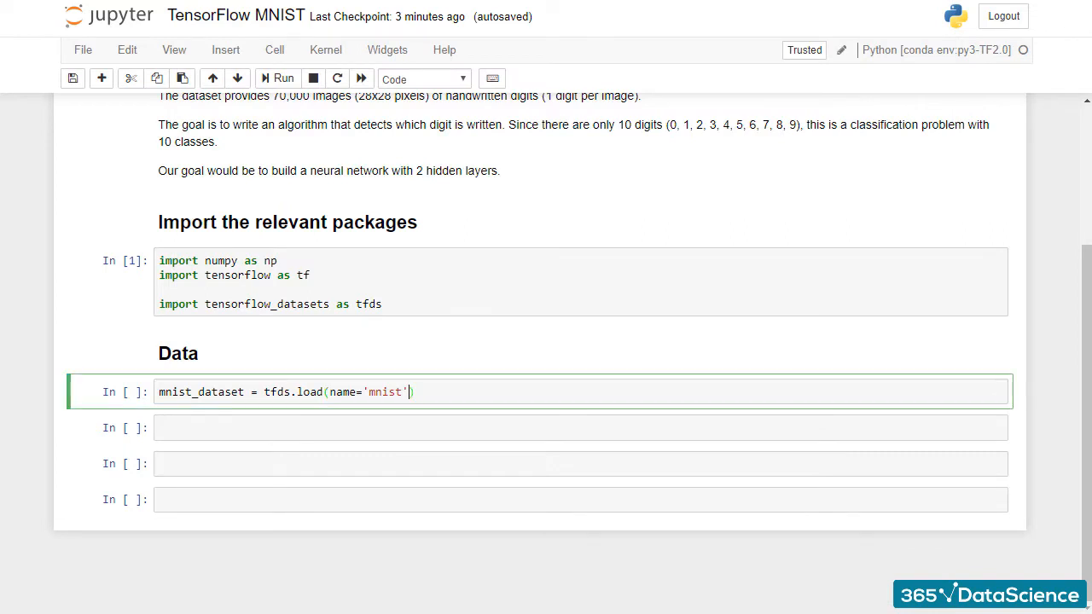
Add as_supervised=True to the tfds.load call
text(, as)
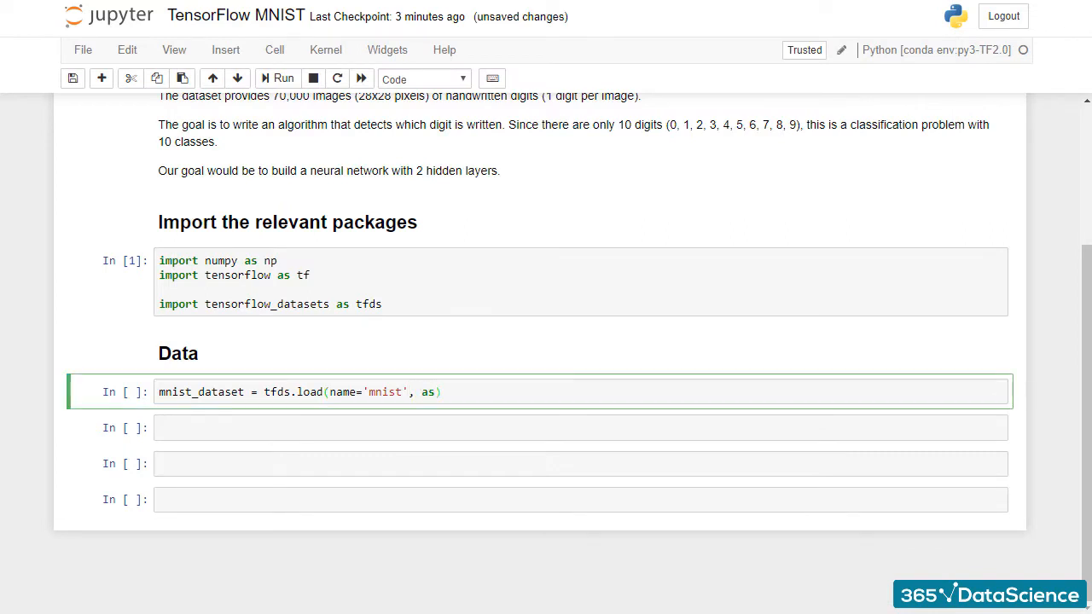
text(_supervi)
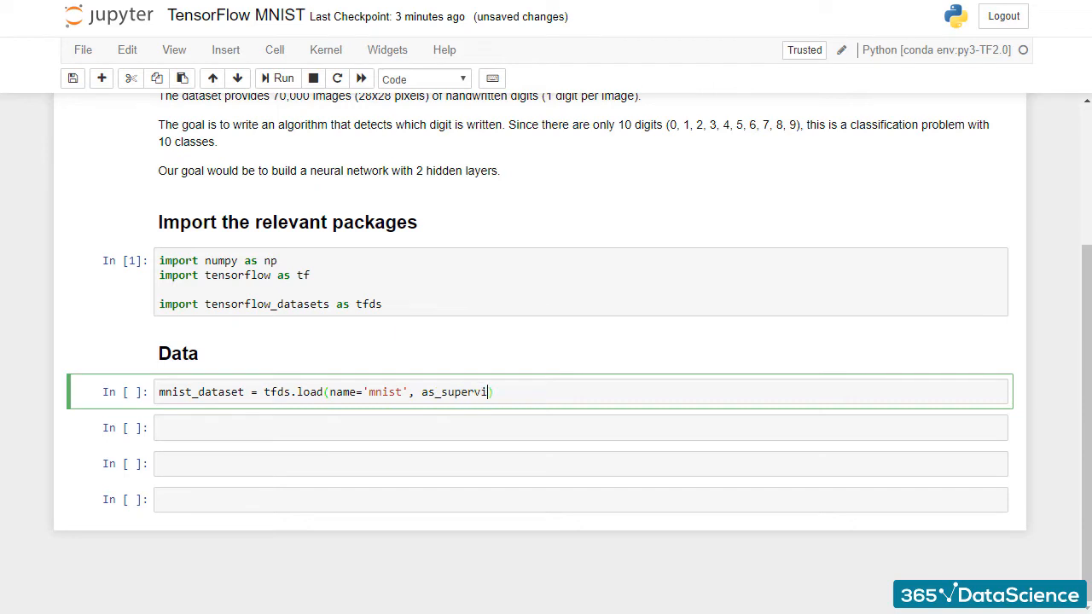
text(sed=True))
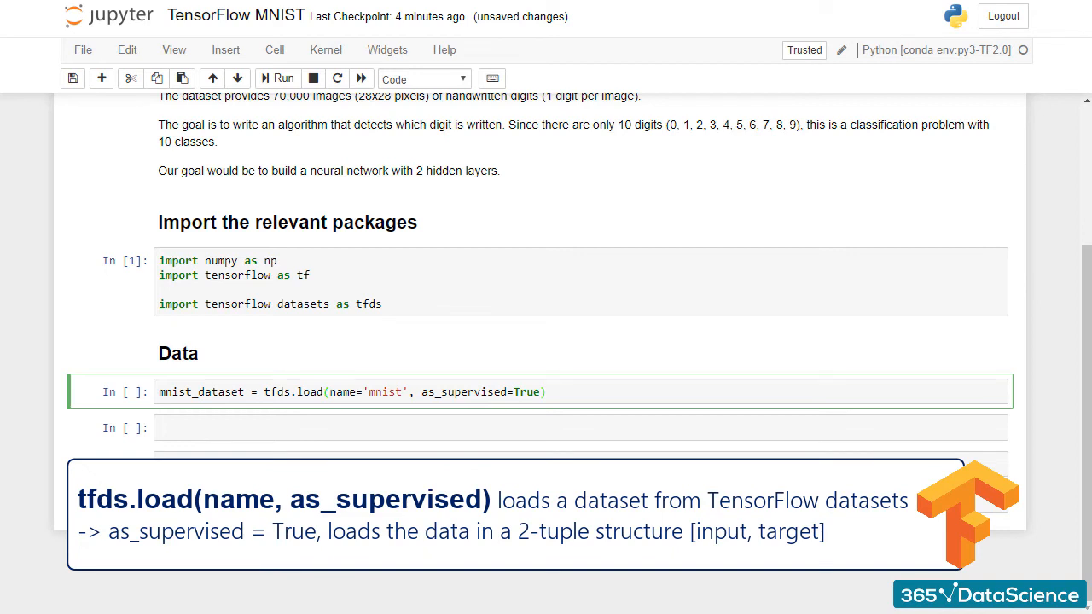
mouse_move(717, 384)
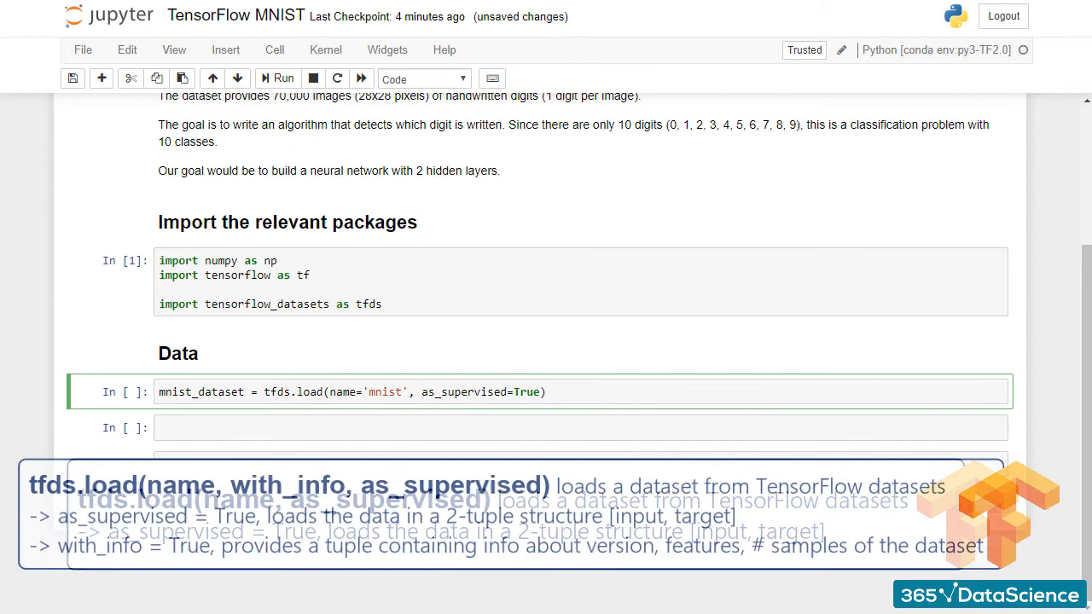
Add with_info=True, unpack into mnist_dataset, mnist_info, and run the cell
text(with_info,)
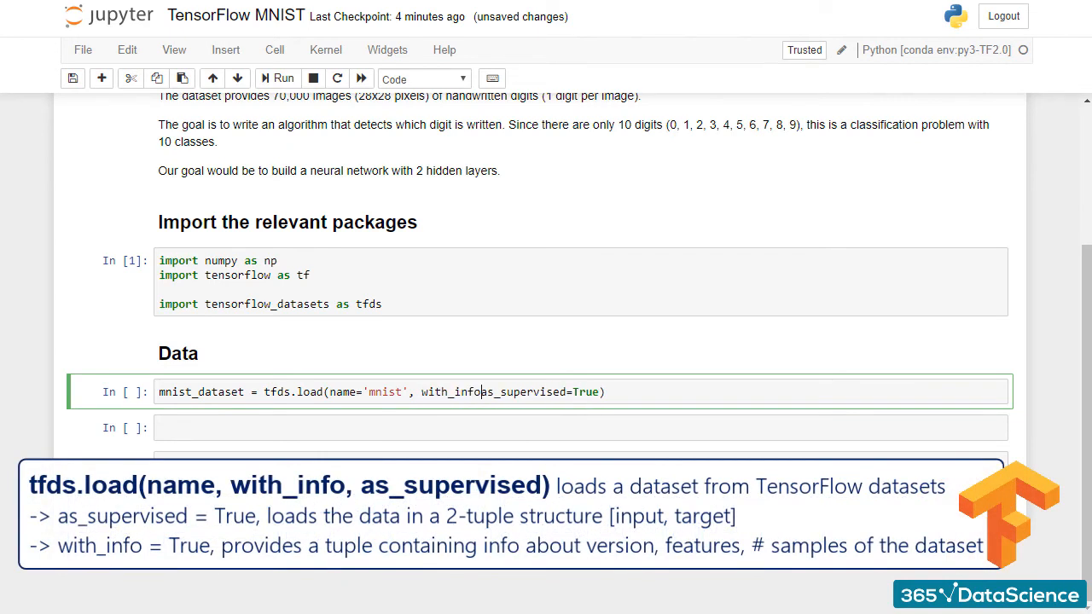
key(ctrl+s)
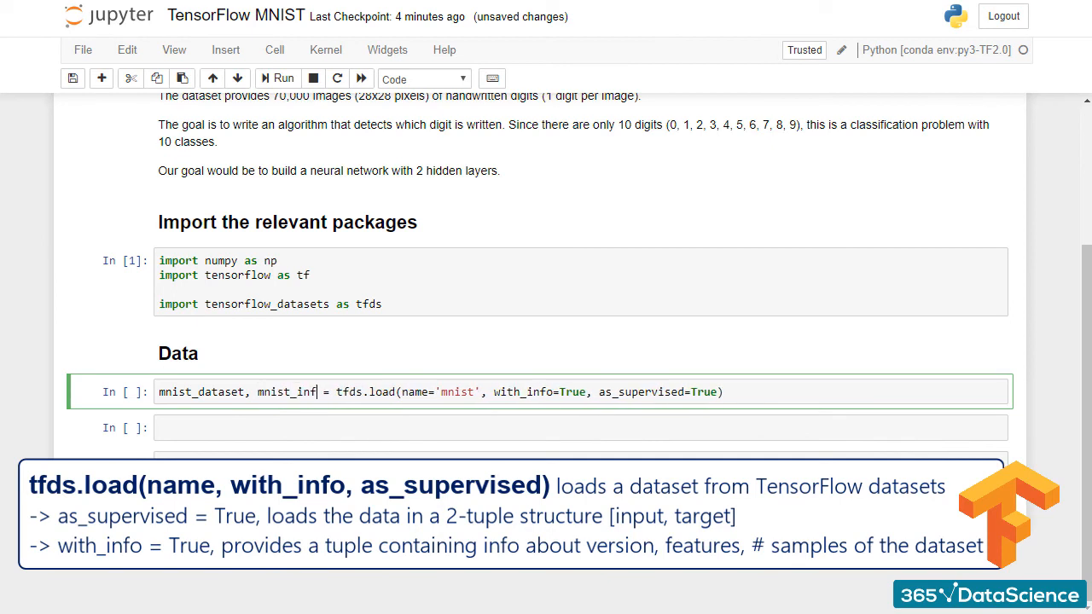
text(o)
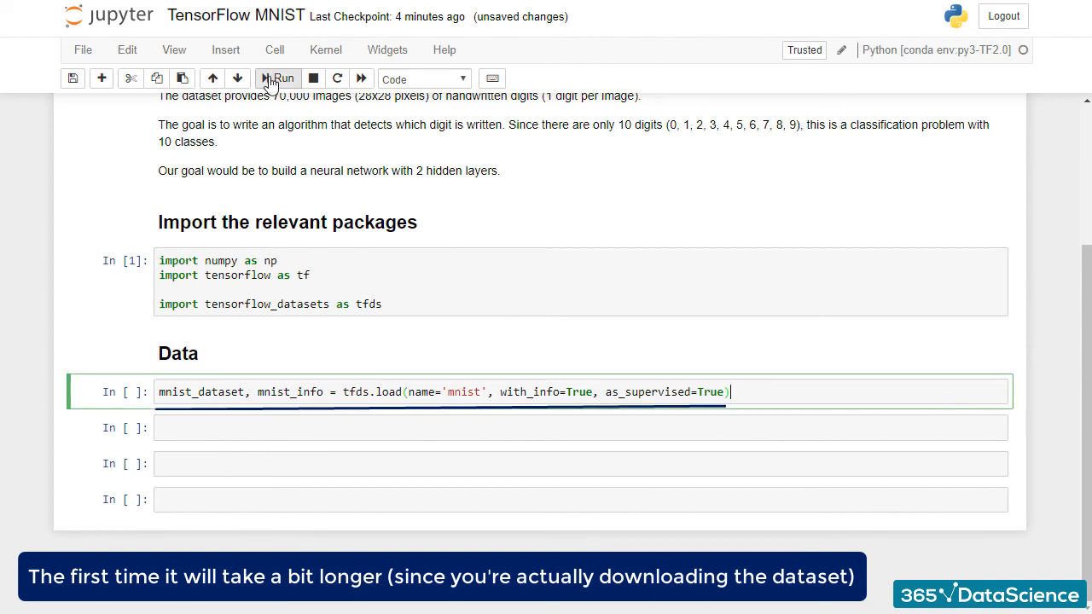
click(277, 79)
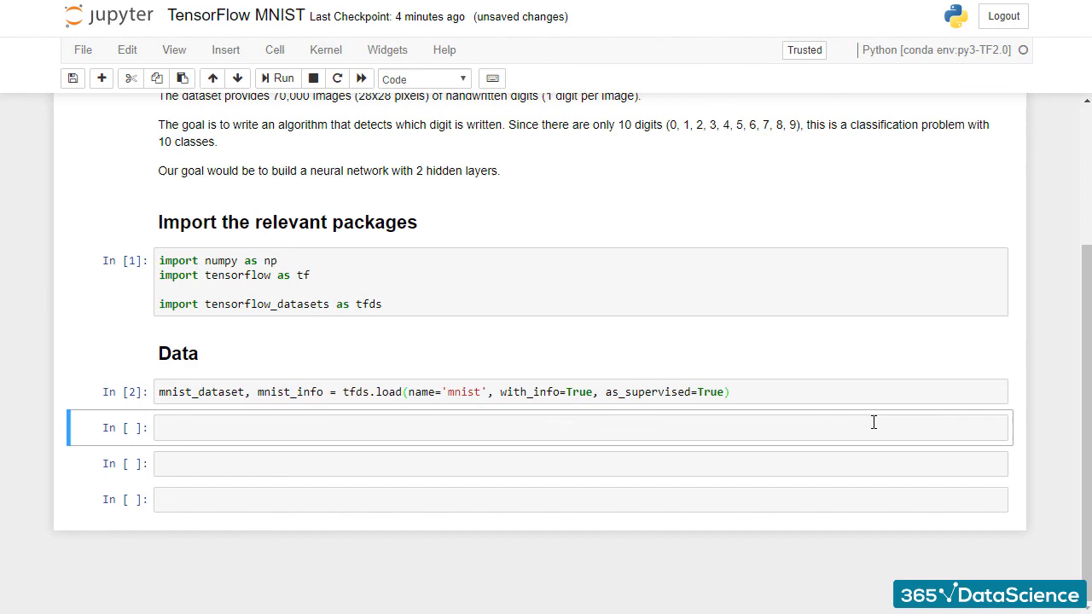